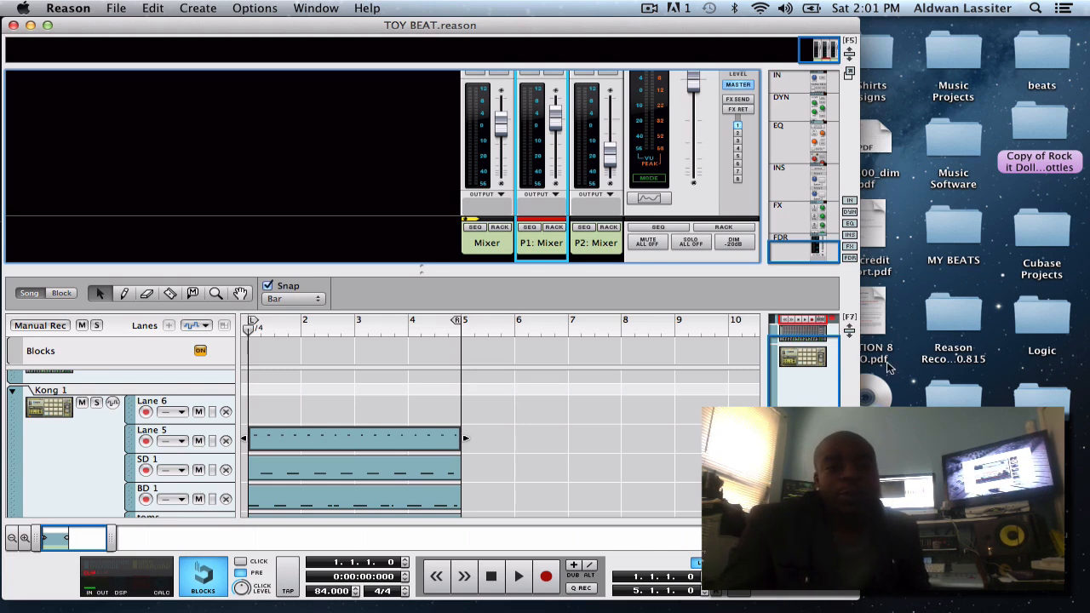
mouse_move(618, 324)
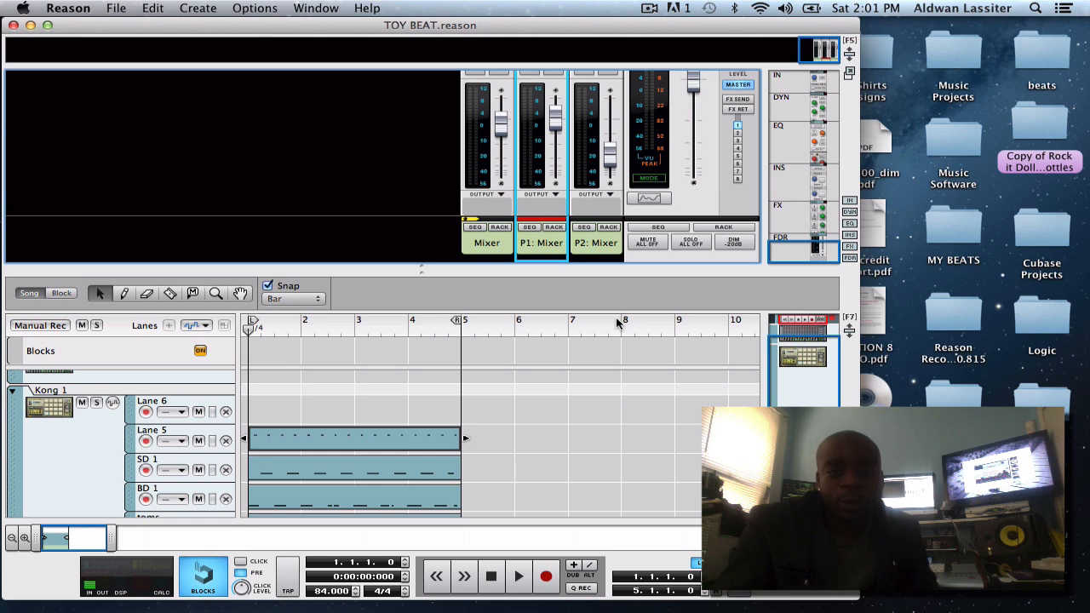
mouse_move(424, 273)
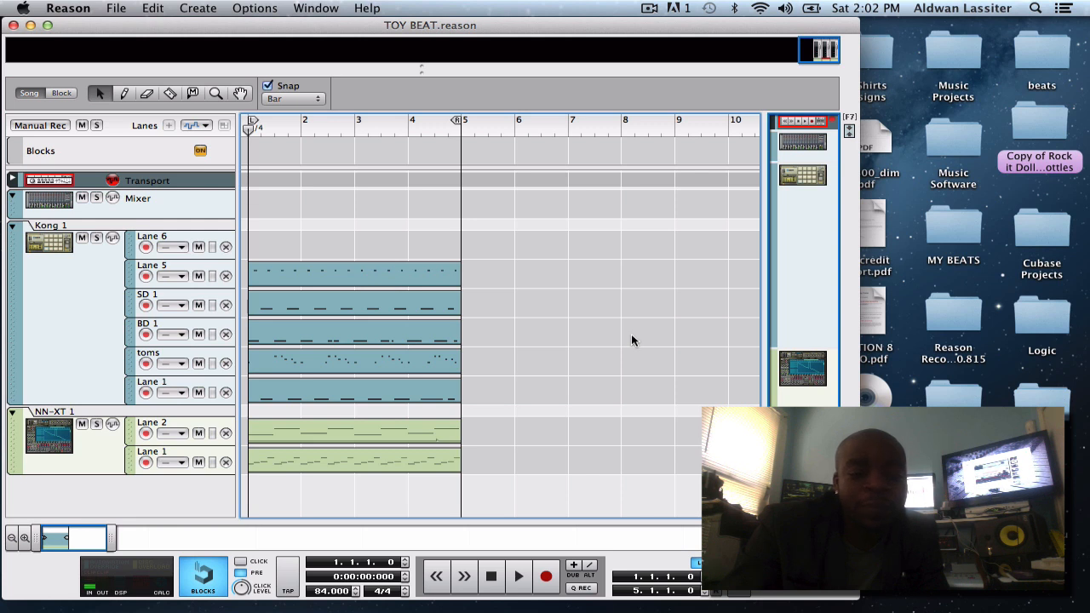
mouse_move(392, 448)
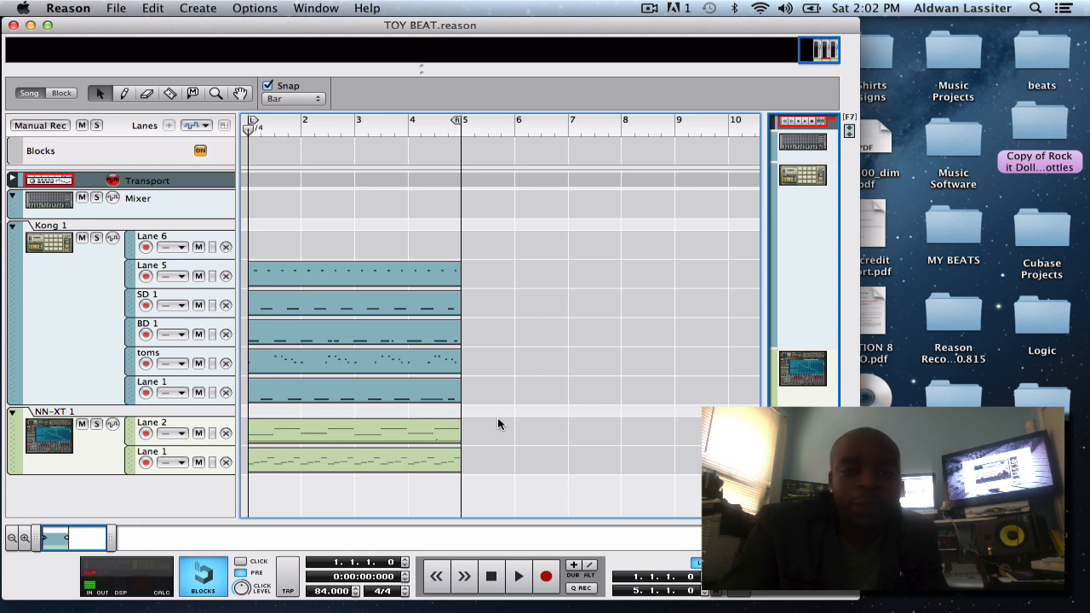
mouse_move(490, 577)
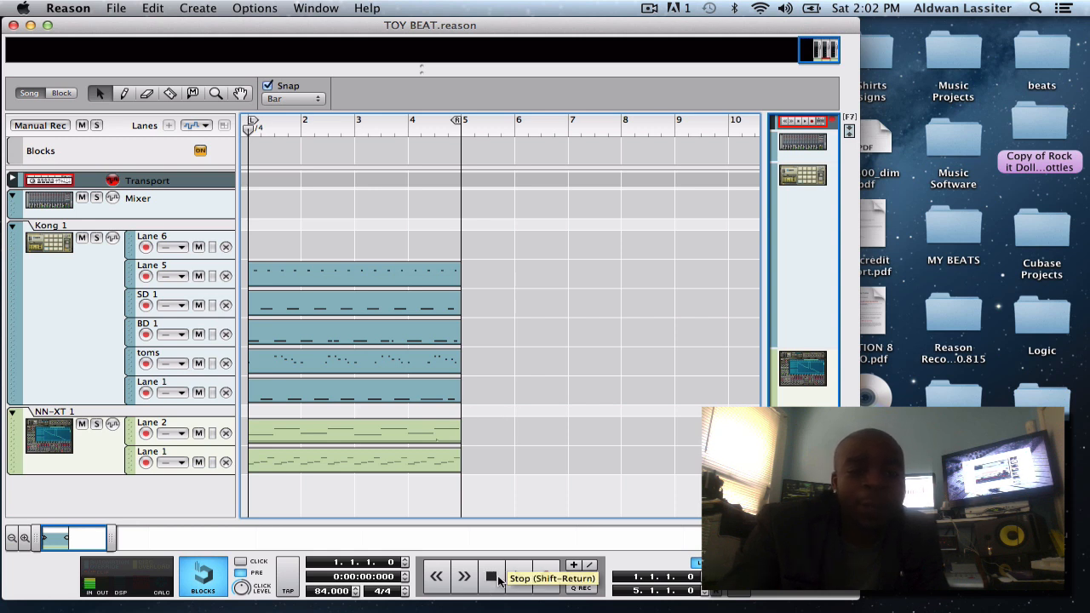
Stop the drum loop so the mixer strips can be brought back above the sequencer.
click(488, 577)
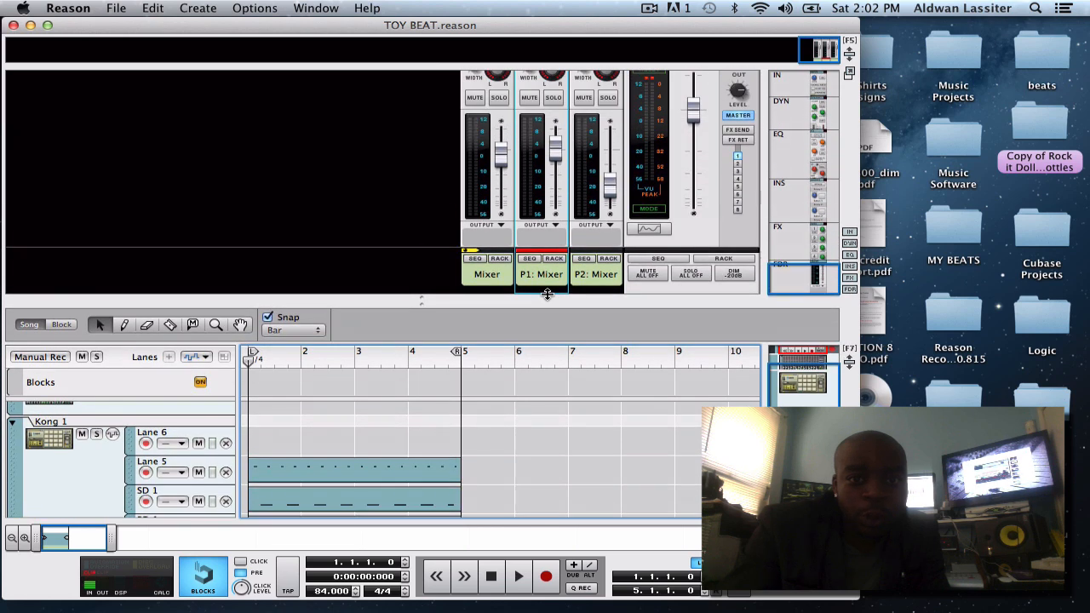
Hide the mixer to show the full track list and restart the four-bar loop.
click(585, 98)
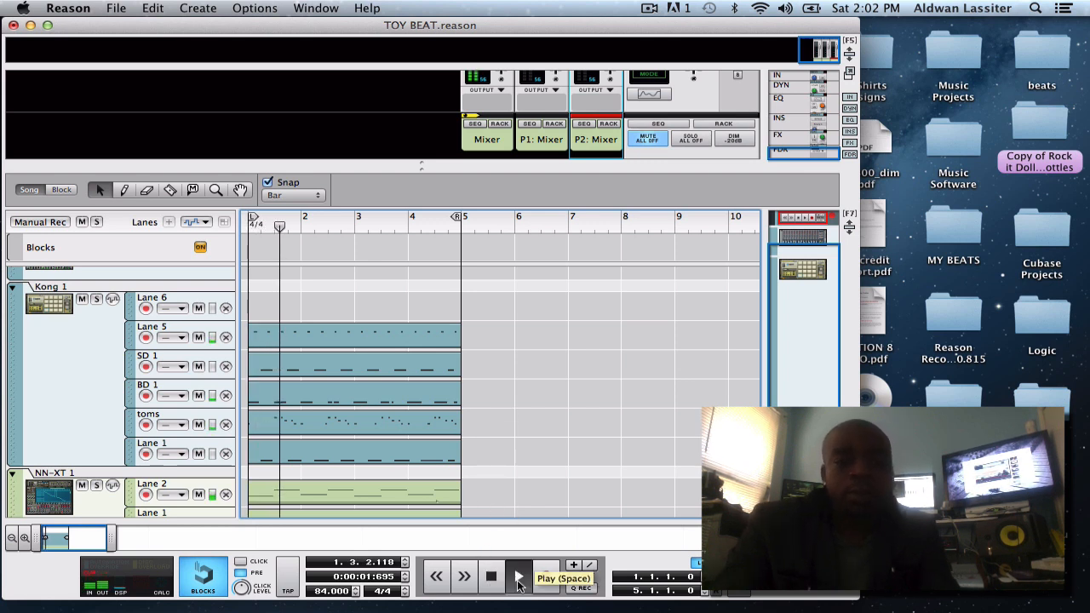
click(518, 578)
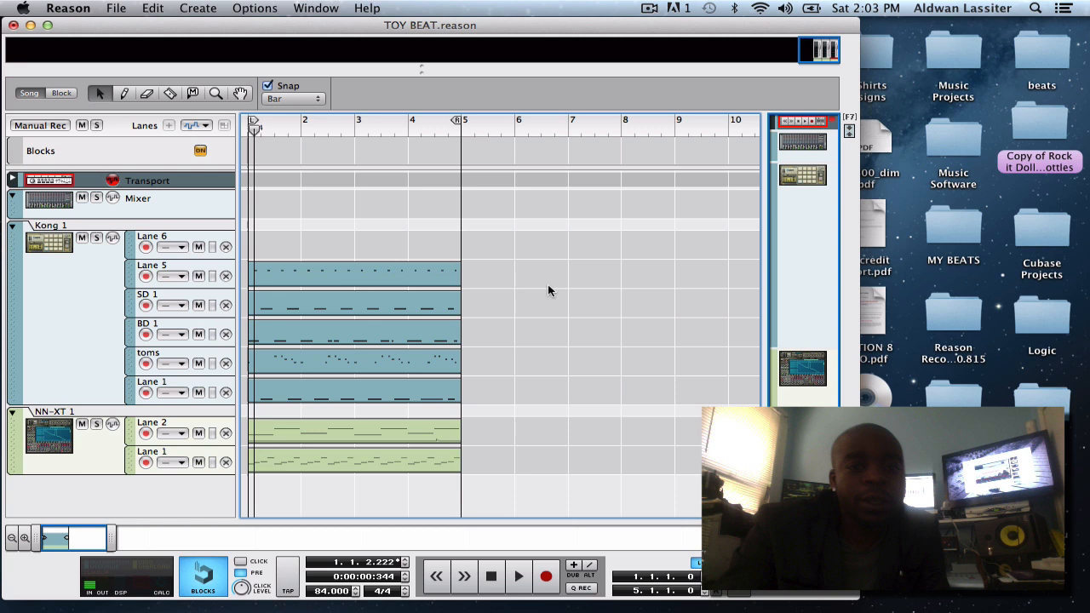
mouse_move(553, 398)
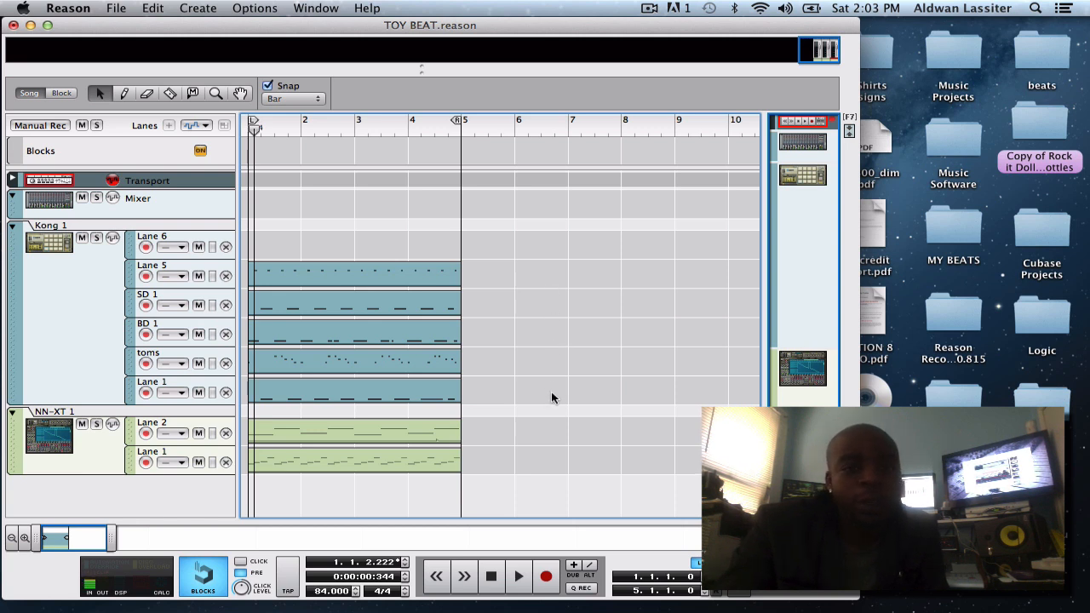
Stop the loop and return the transport to the start before expanding the mixer.
click(490, 578)
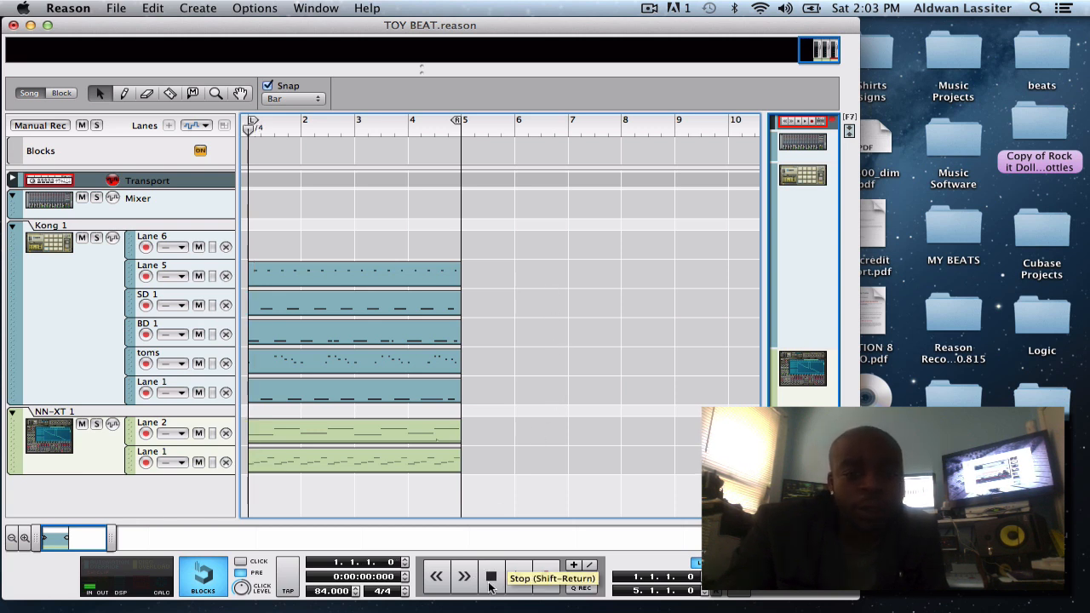
click(490, 575)
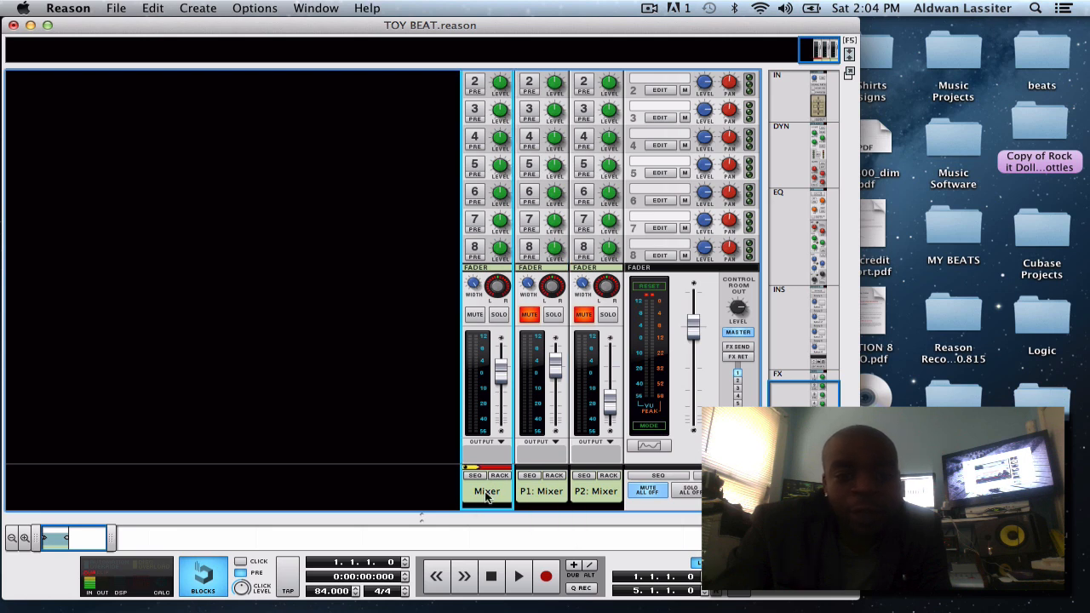
Select the main drum Mixer channel and turn its Solo off.
click(498, 315)
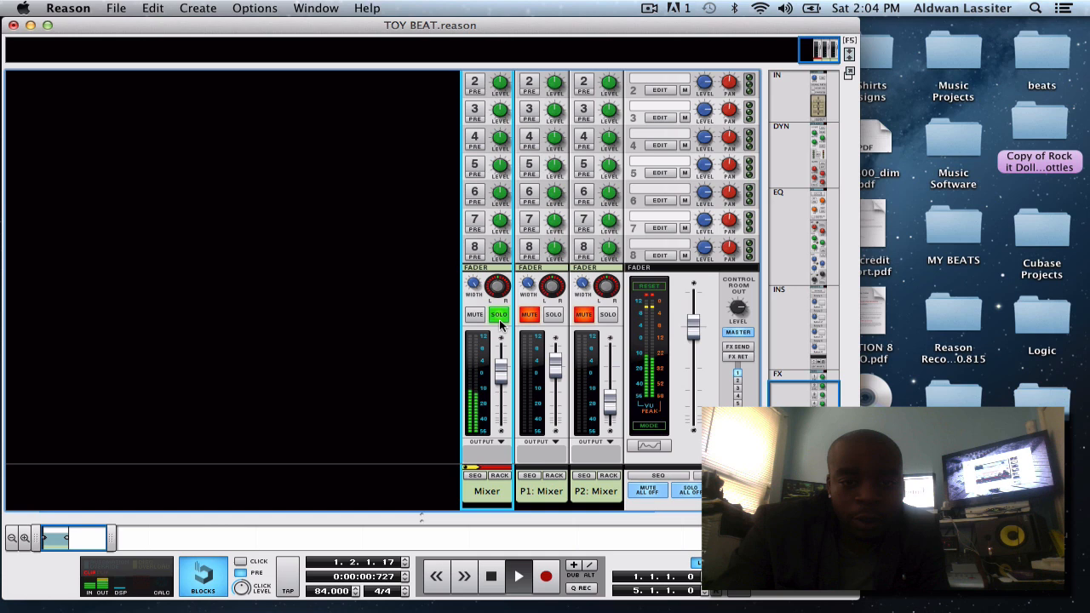
click(474, 314)
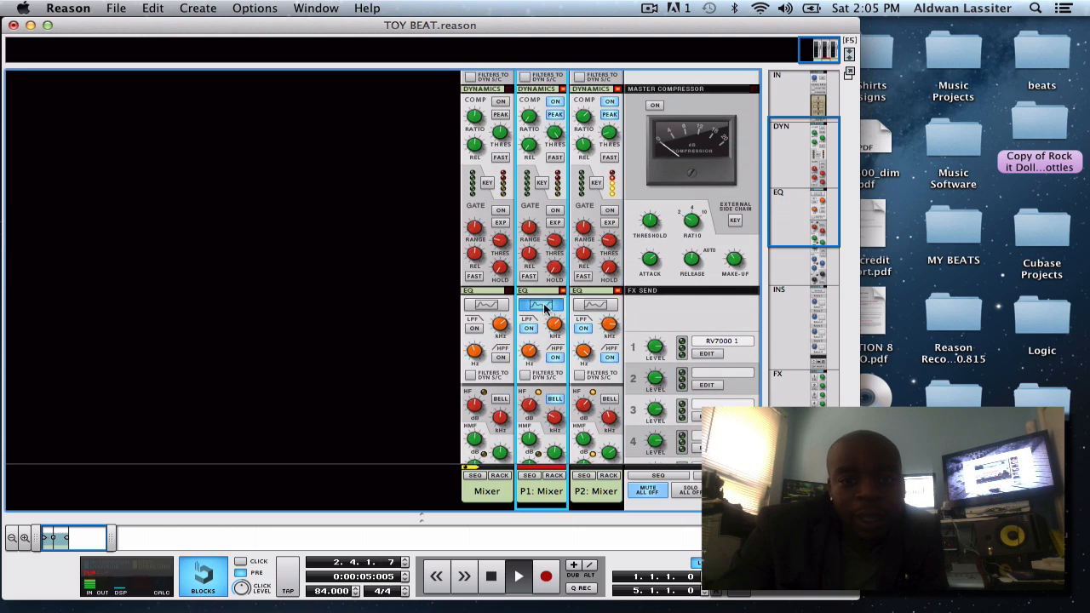
In P1's Spectrum EQ, lower the low-pass cutoff to about 3.02 kHz and solo P1.
click(540, 304)
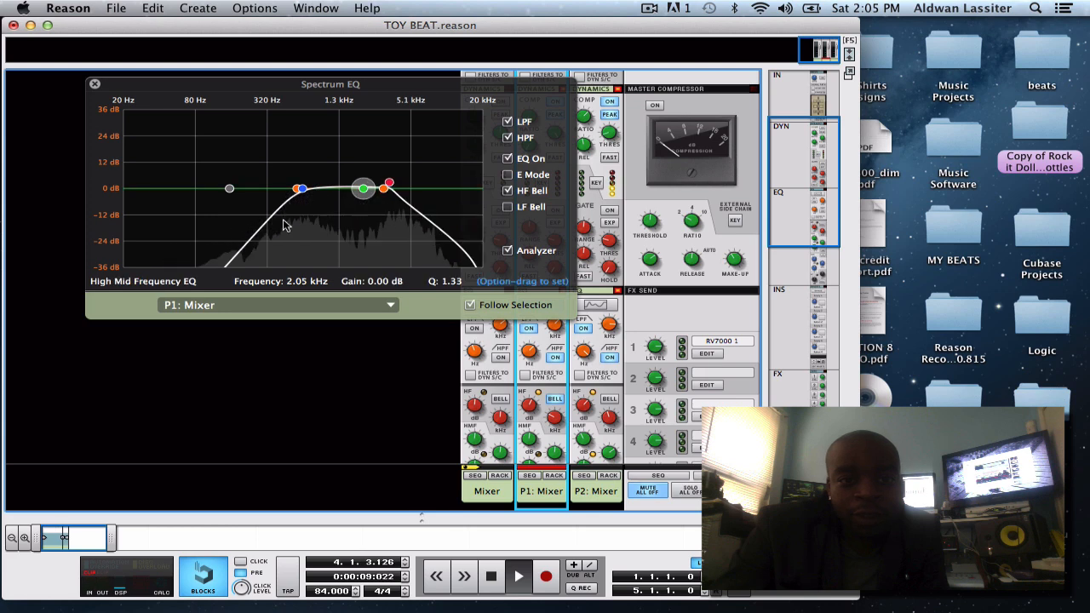
drag(362, 188, 385, 185)
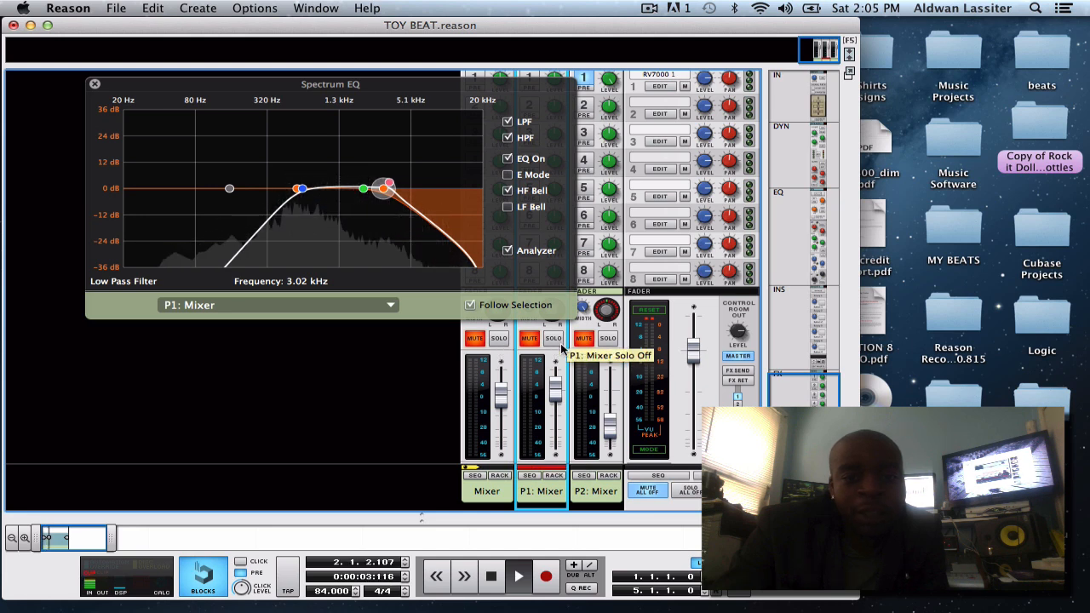
click(552, 338)
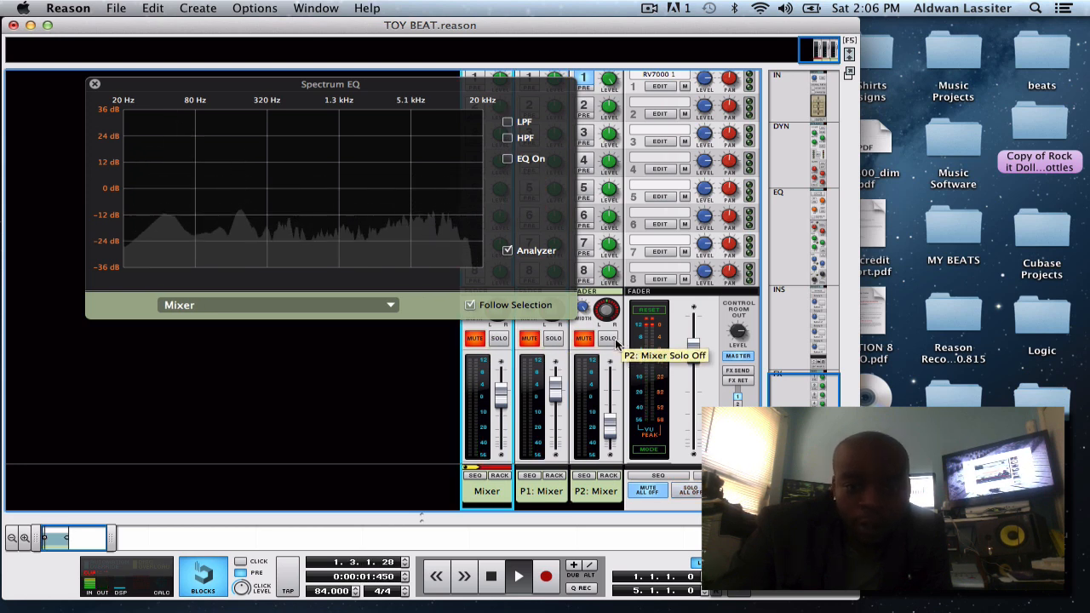
Solo the P2: Mixer channel to hear it alone.
click(606, 338)
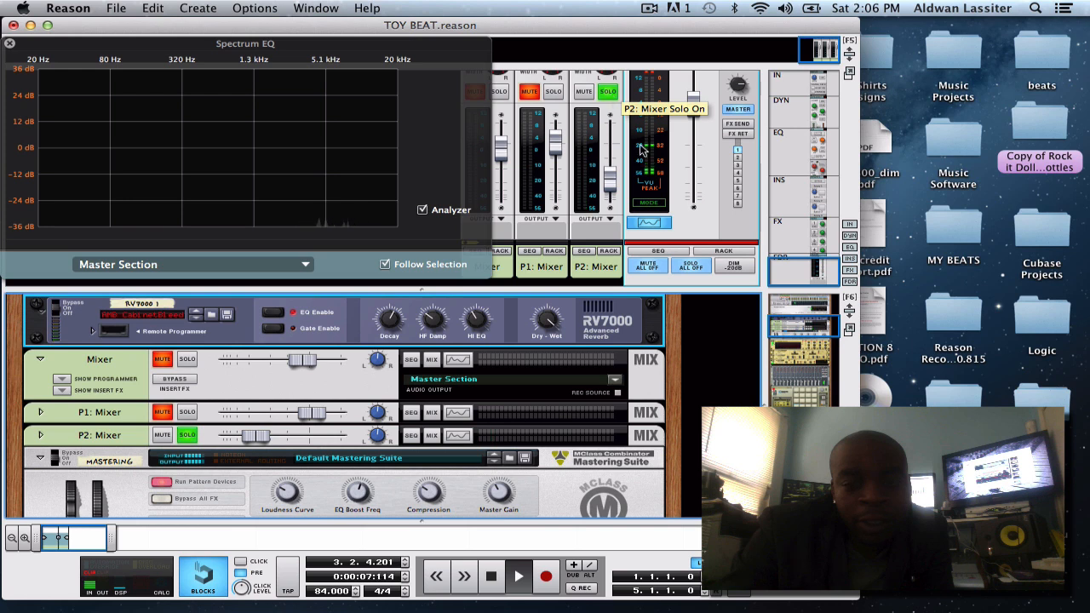
Clear the solos in the master section and stop the loop at the start.
click(690, 266)
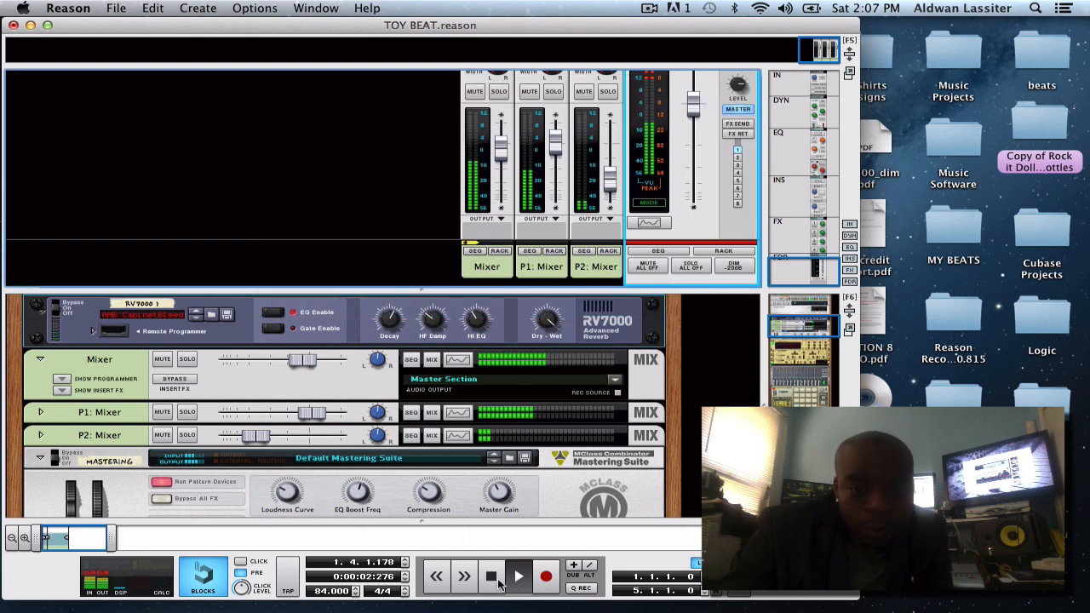
click(493, 578)
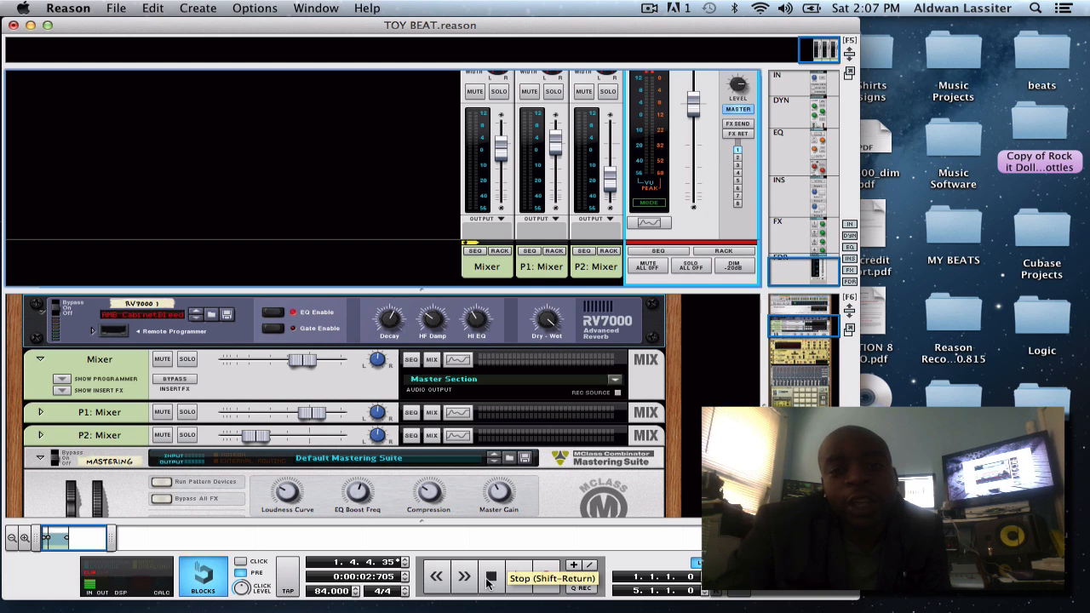
click(487, 577)
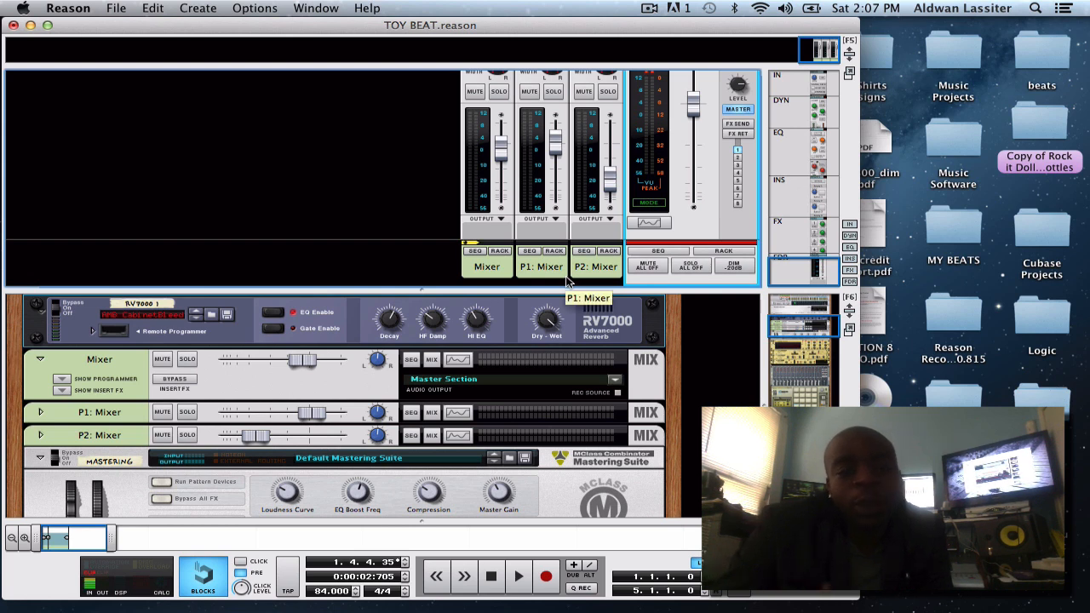
mouse_move(579, 329)
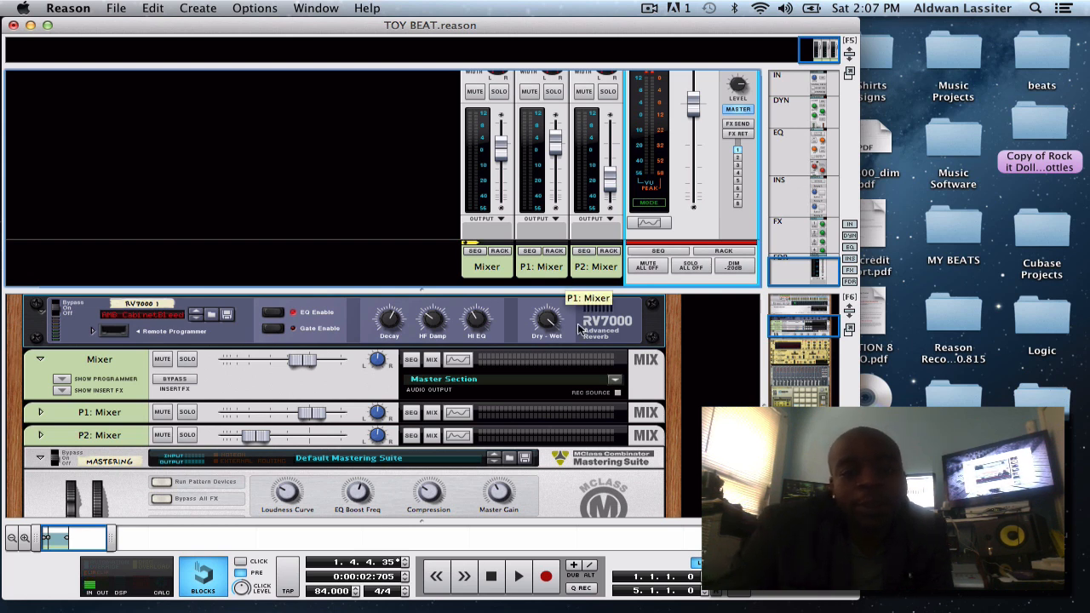